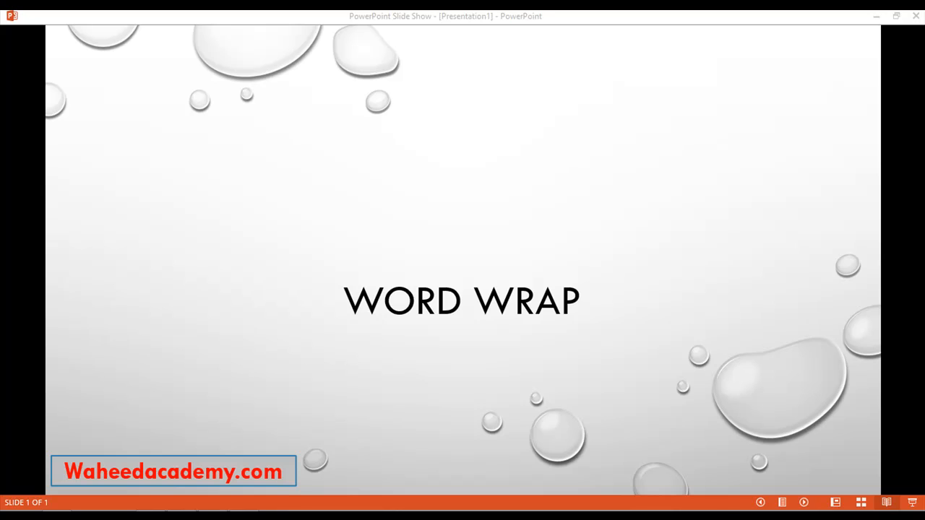
mouse_move(658, 282)
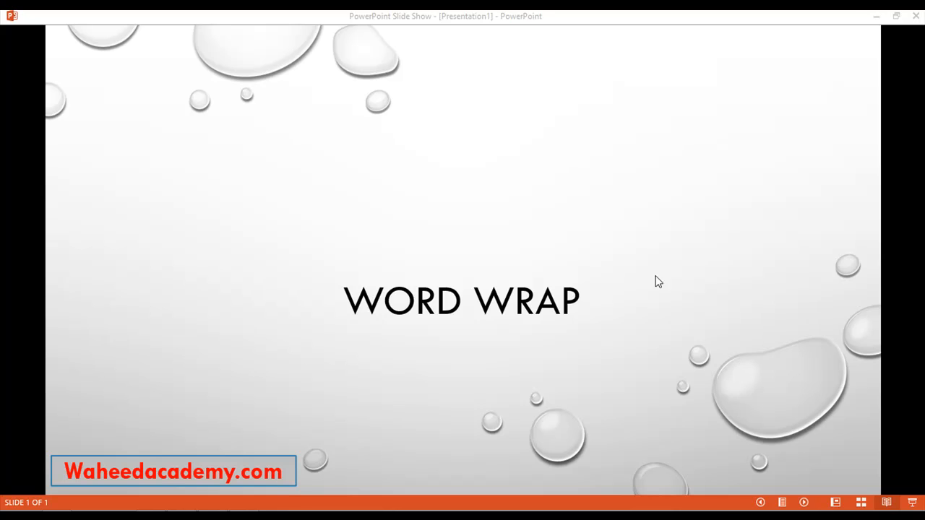
mouse_move(360, 282)
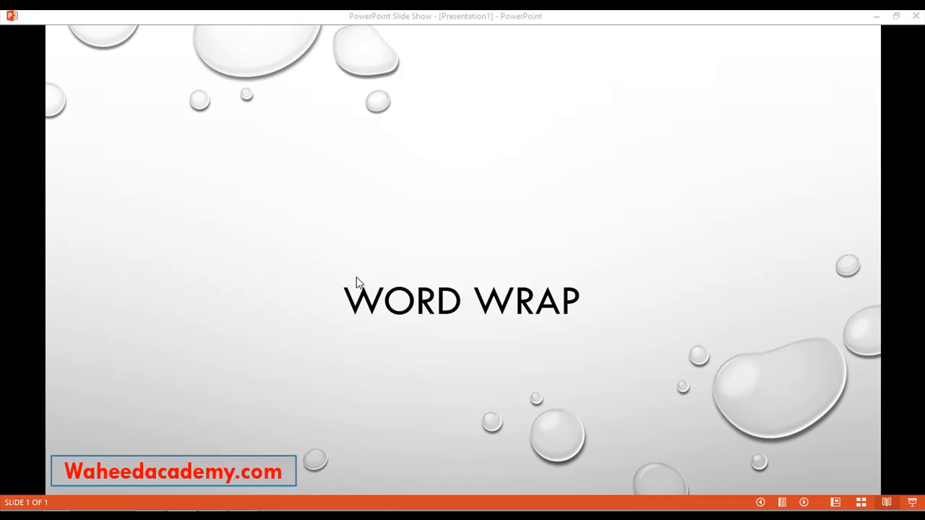
Leave the slide show and switch over to the Brackets editor window.
key(alt+tab)
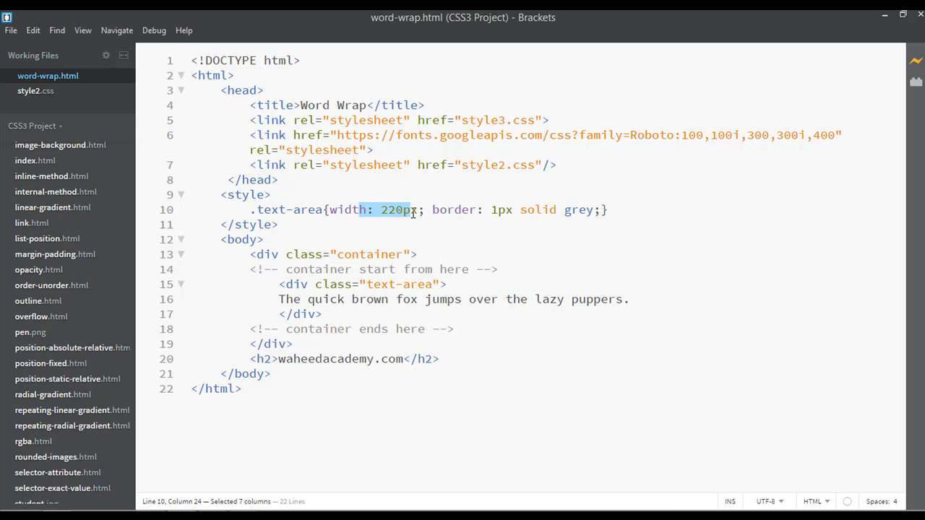
mouse_move(596, 238)
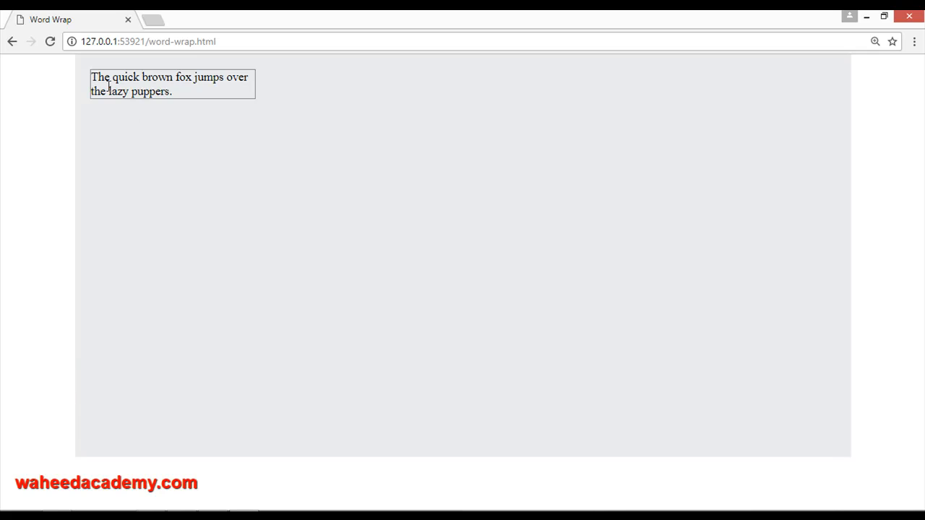
mouse_move(138, 104)
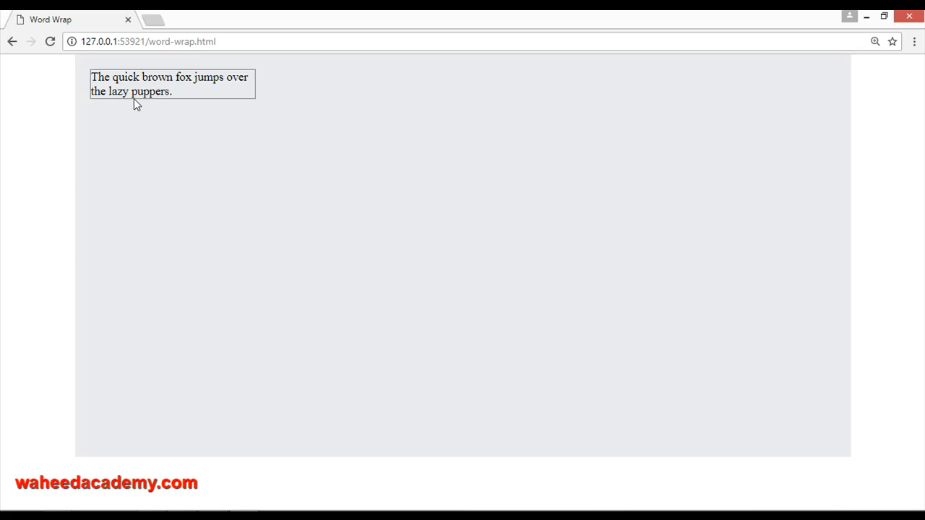
mouse_move(257, 95)
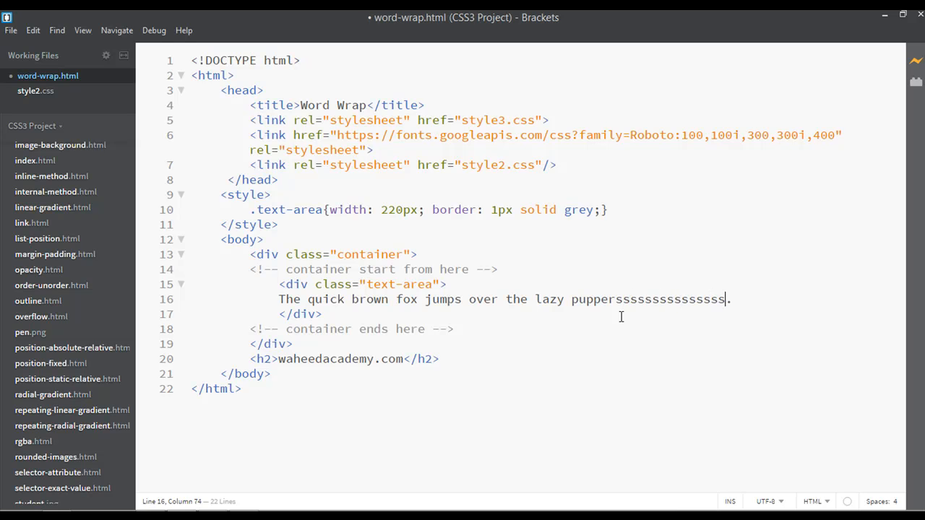
Append a long run of s letters to 'puppers' and highlight it overflowing the box in Chrome.
text(sssssssssssssssssssssssssssssssssssssssssss)
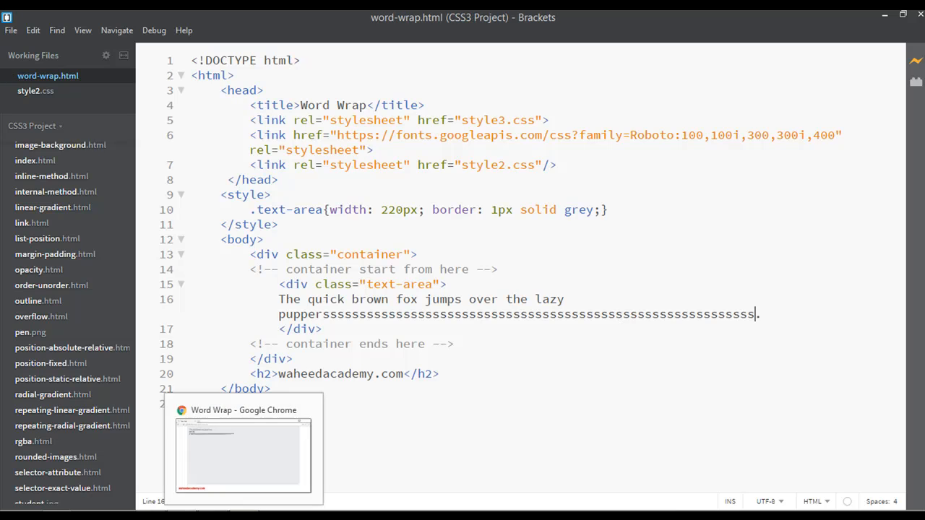
click(243, 448)
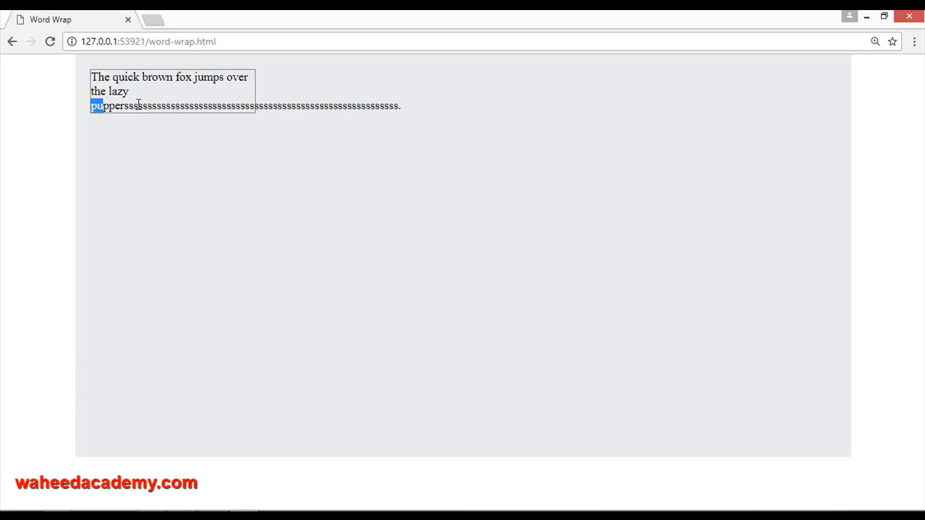
drag(95, 107, 404, 115)
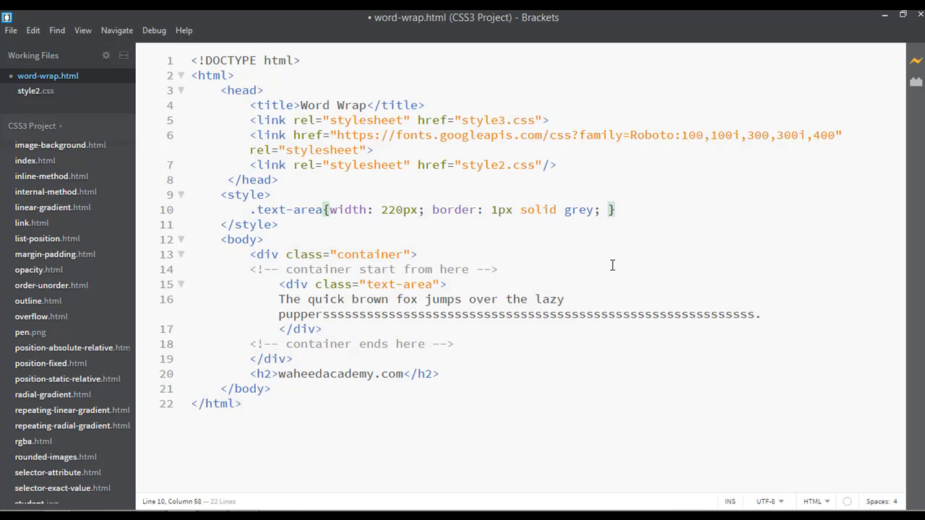
Add the declaration overflow: hidden; after the grey border in the .text-area rule.
text(overflow:)
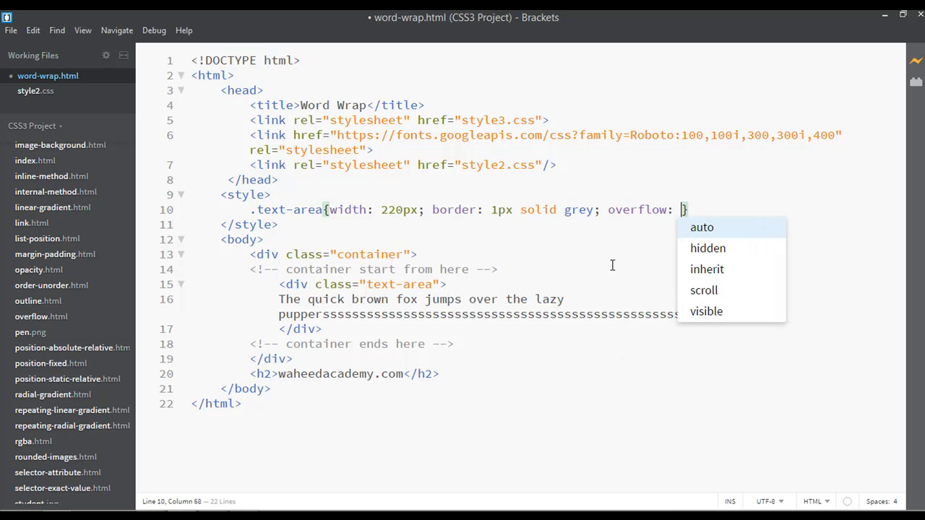
click(708, 249)
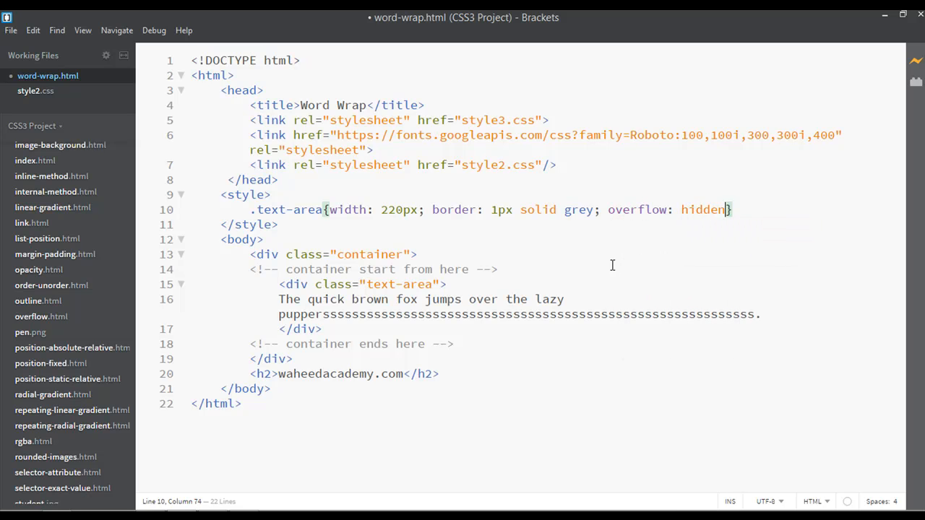
text(;)
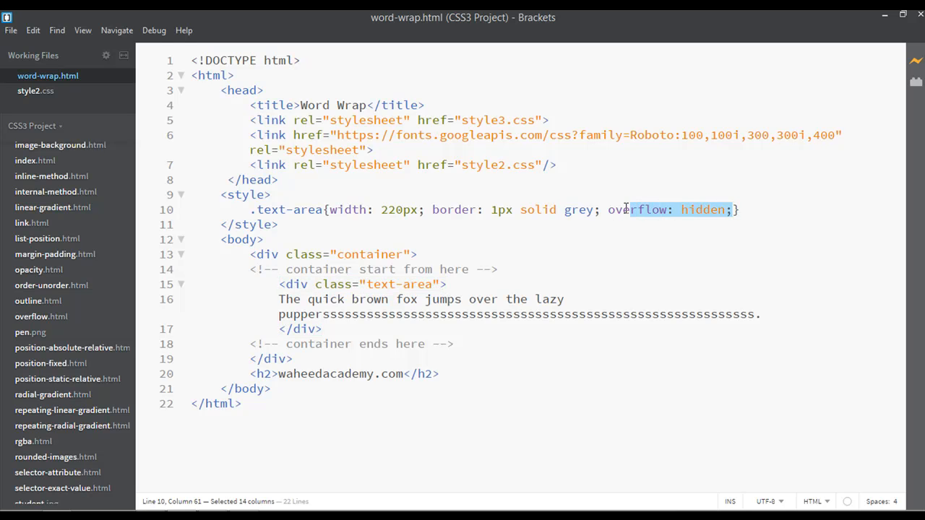
Delete the overflow declaration and write word-wrap: break-word; in its place.
key(Delete)
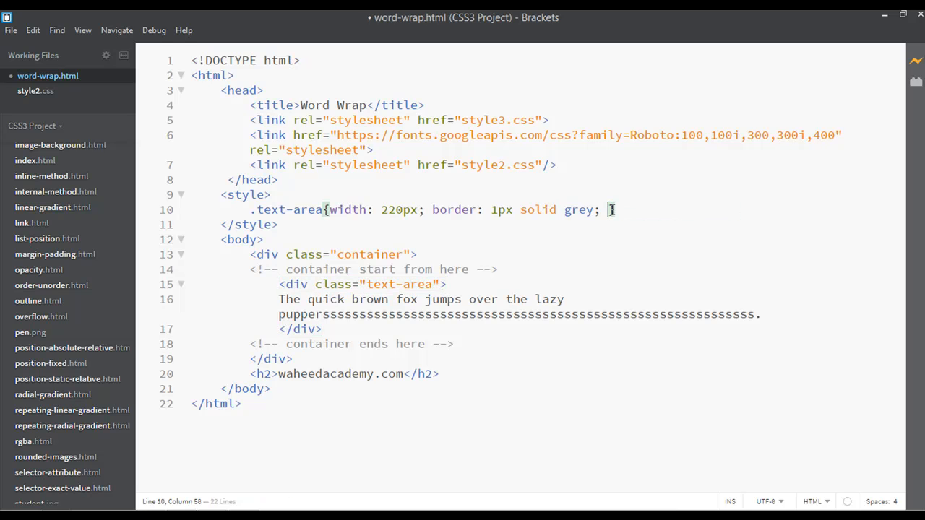
text(word)
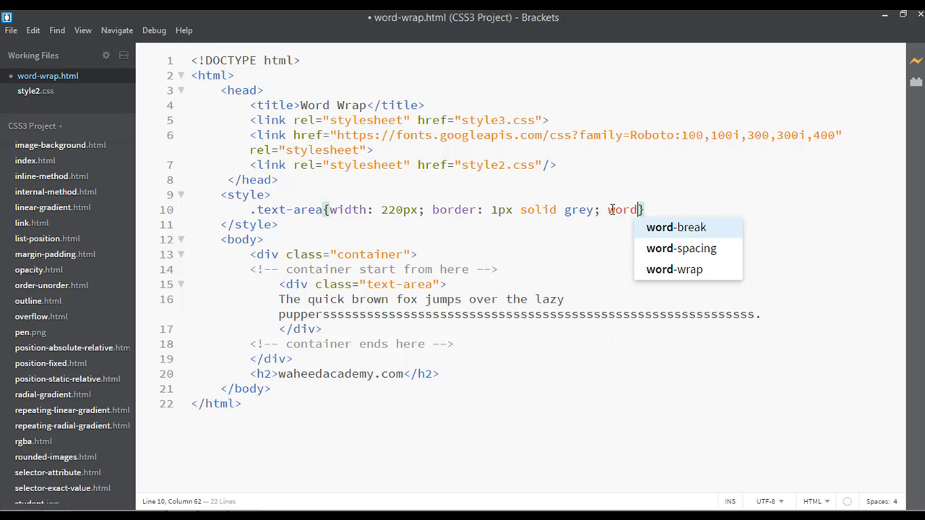
click(673, 269)
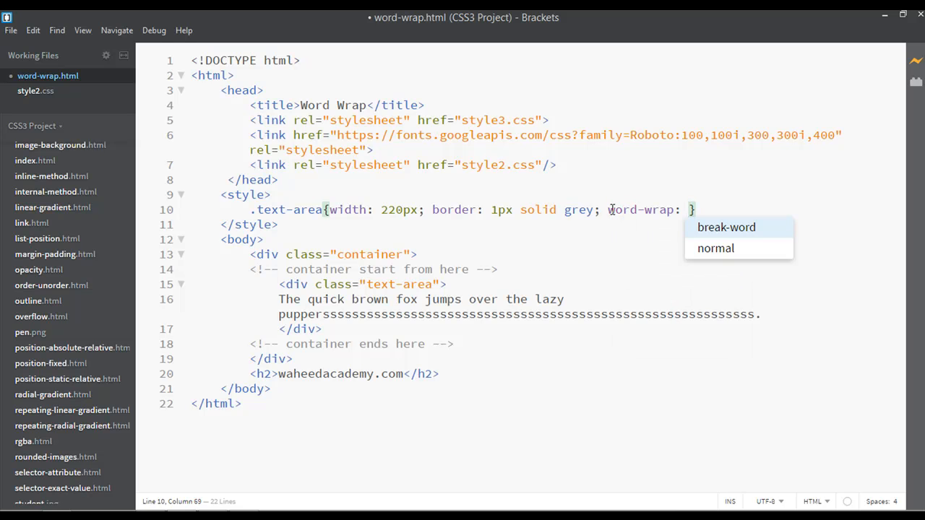
click(725, 227)
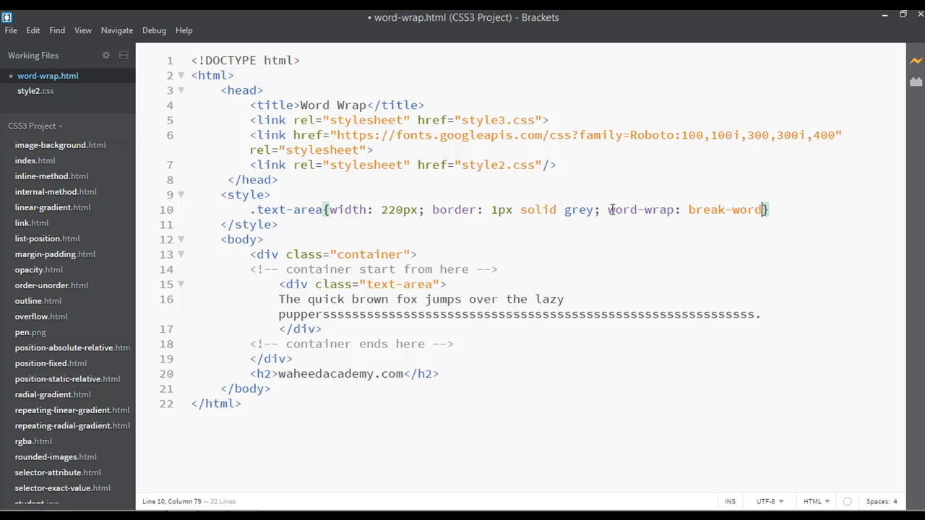
text(;)
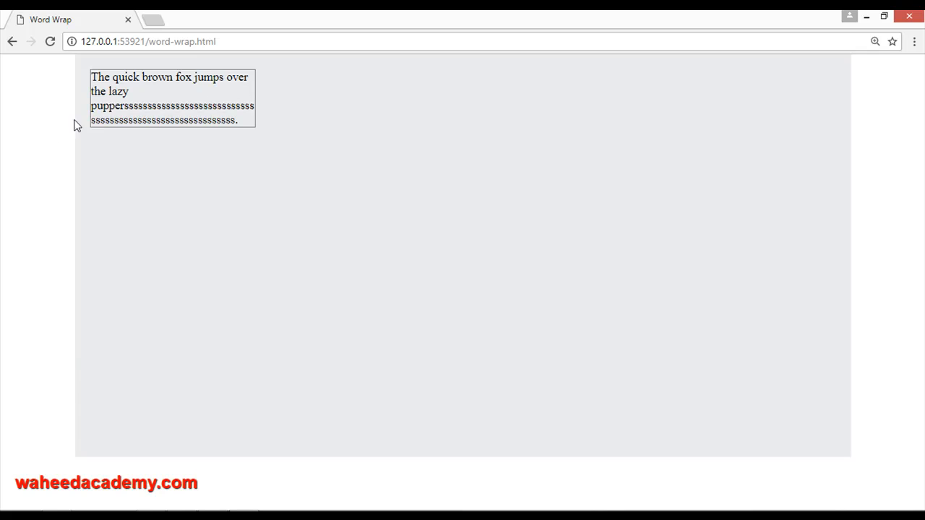
mouse_move(236, 471)
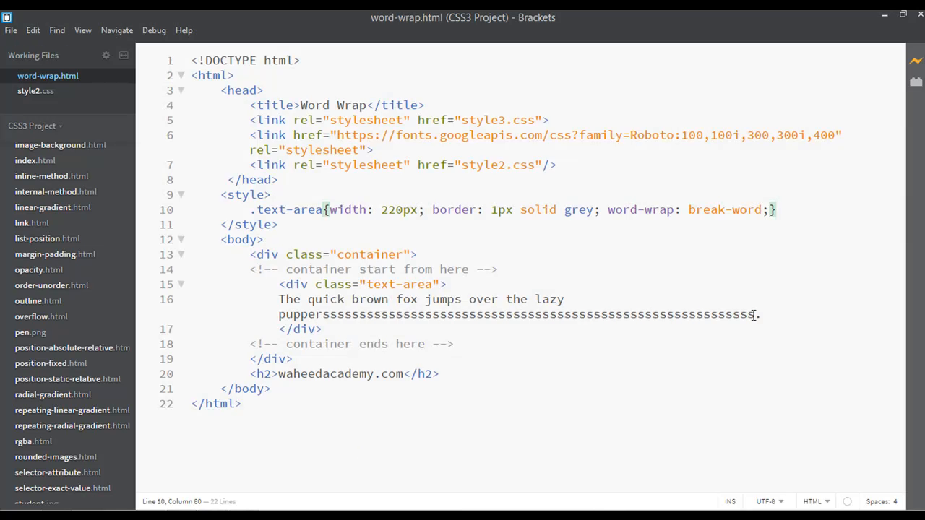
Replace the run of s letters so the word reads 'fatyellowsleepypuppers', then highlight it.
drag(329, 313, 755, 313)
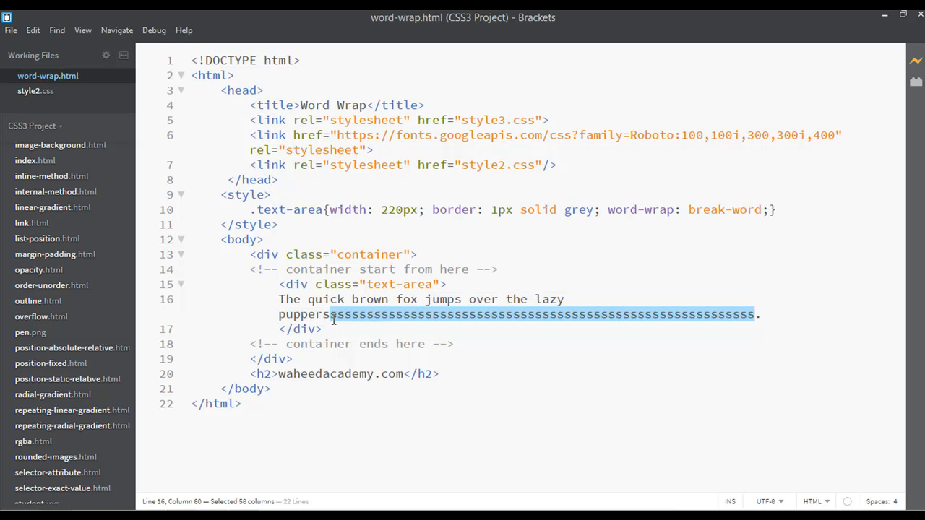
key(Delete)
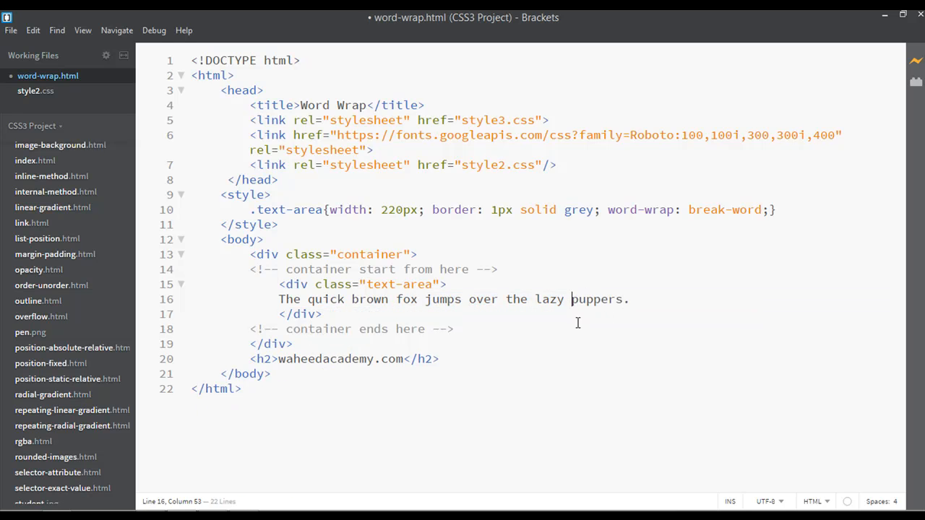
text(fat)
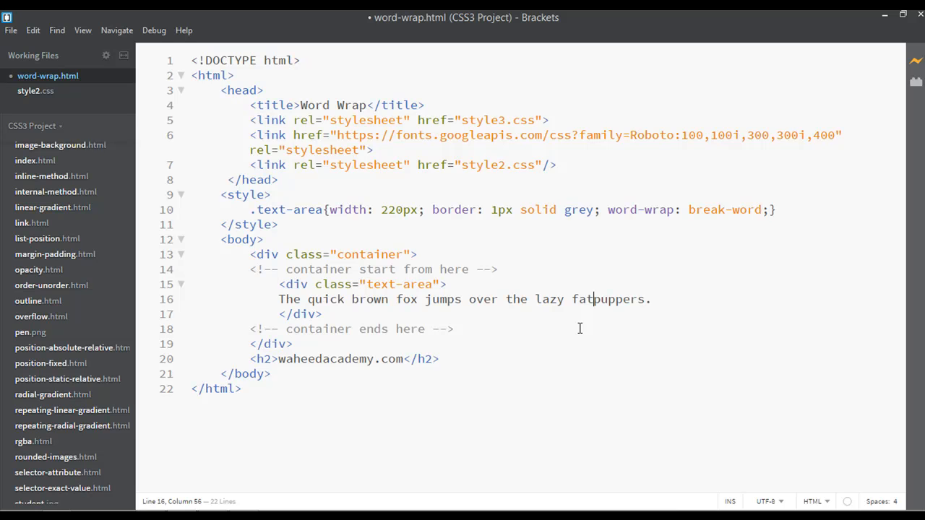
text(yello)
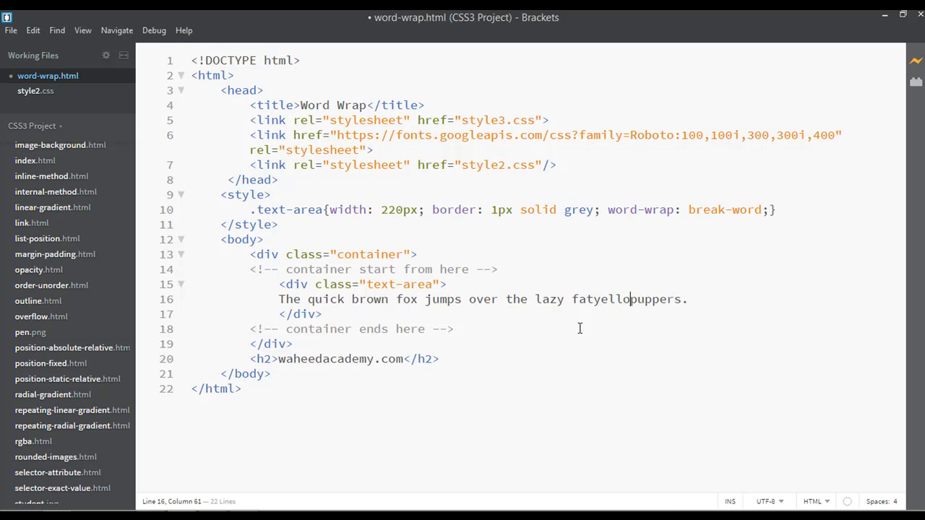
text(wslee)
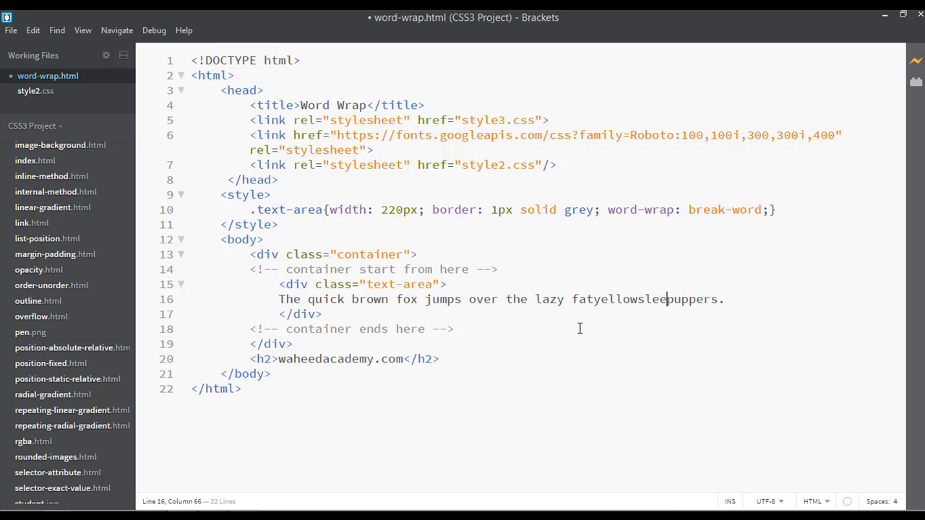
text(pyp)
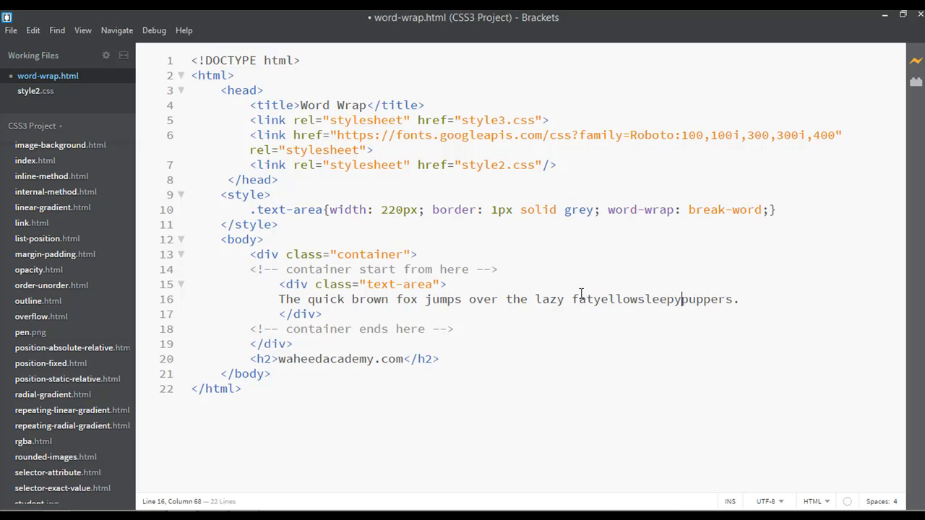
drag(575, 299, 701, 299)
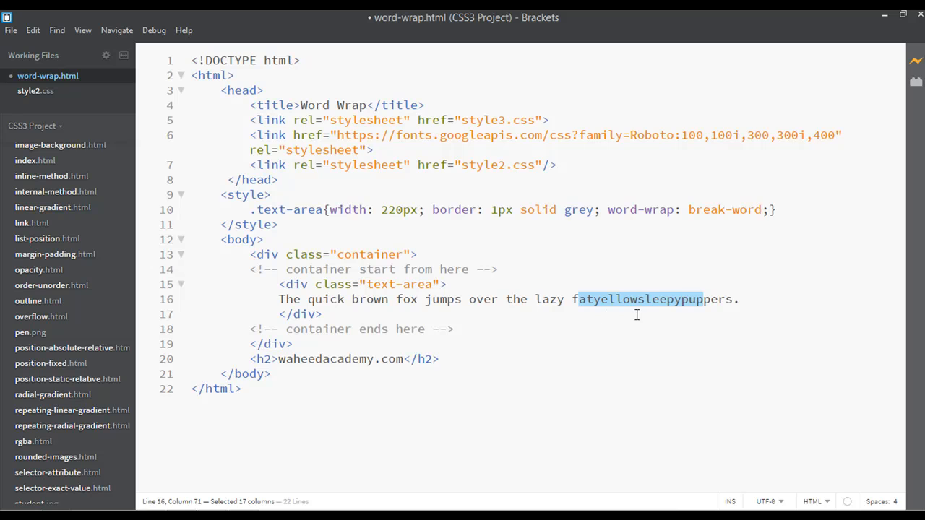
mouse_move(708, 328)
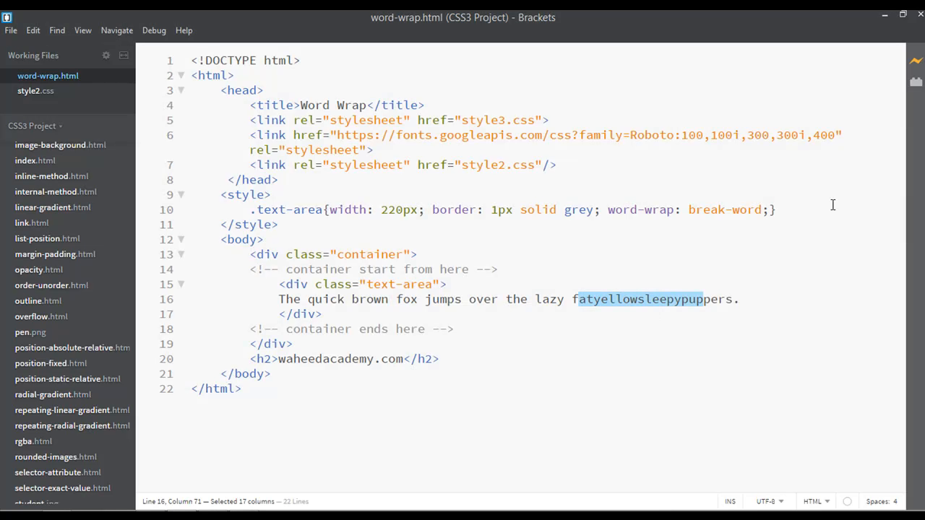
Remove break-word, retype it, then delete the whole word-wrap declaration from .text-area.
double_click(723, 209)
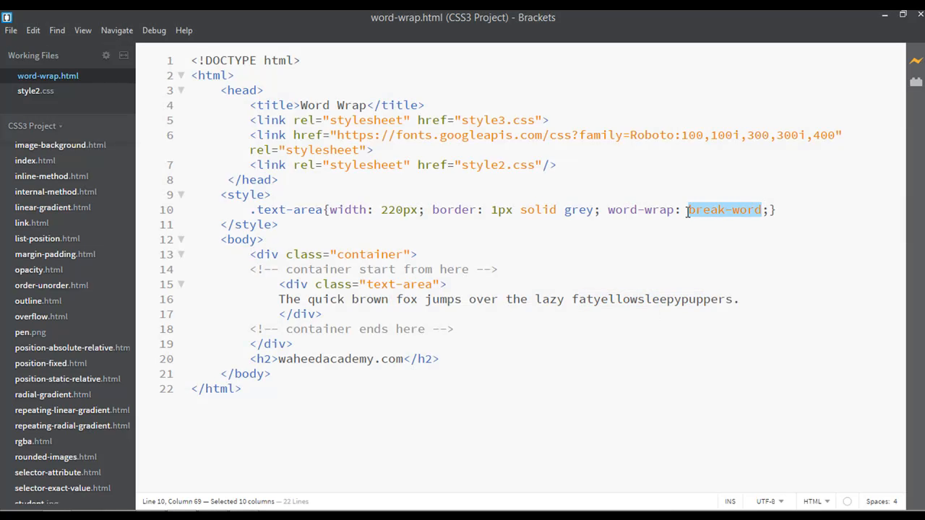
key(Delete)
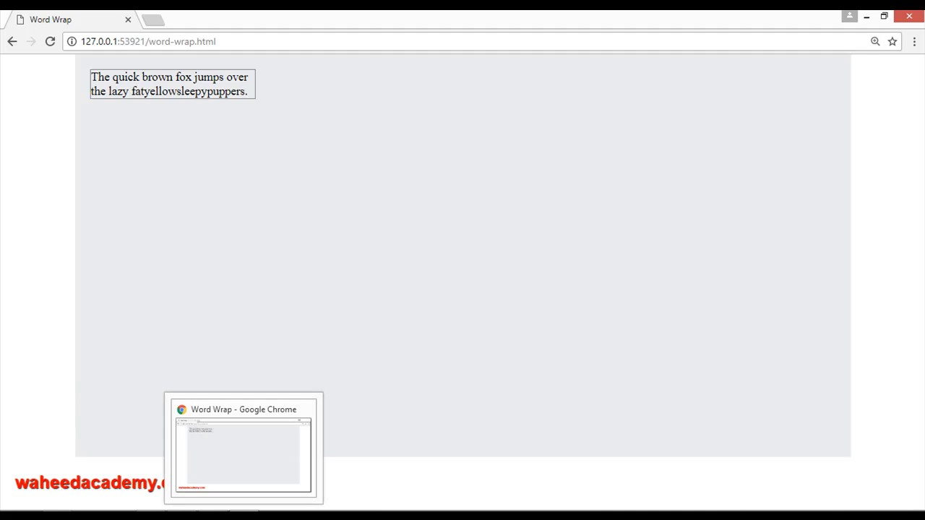
click(242, 447)
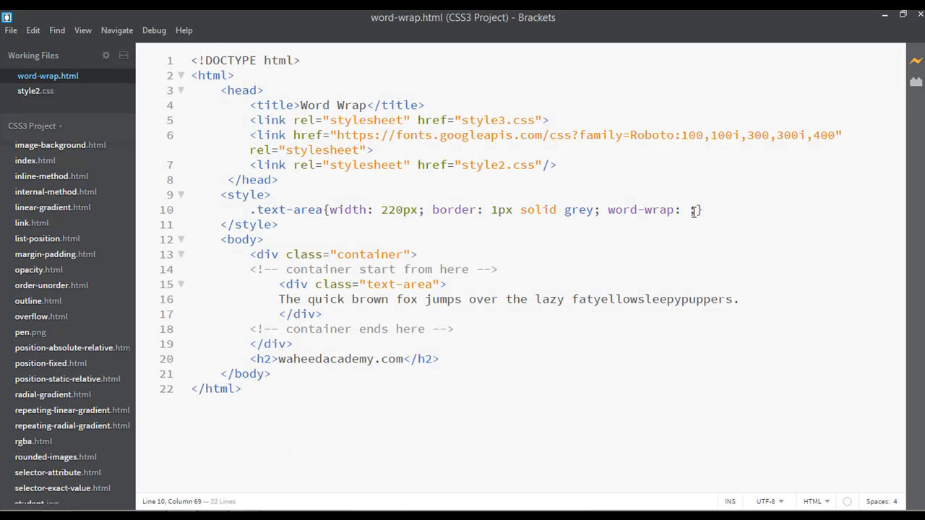
text(break-word;)
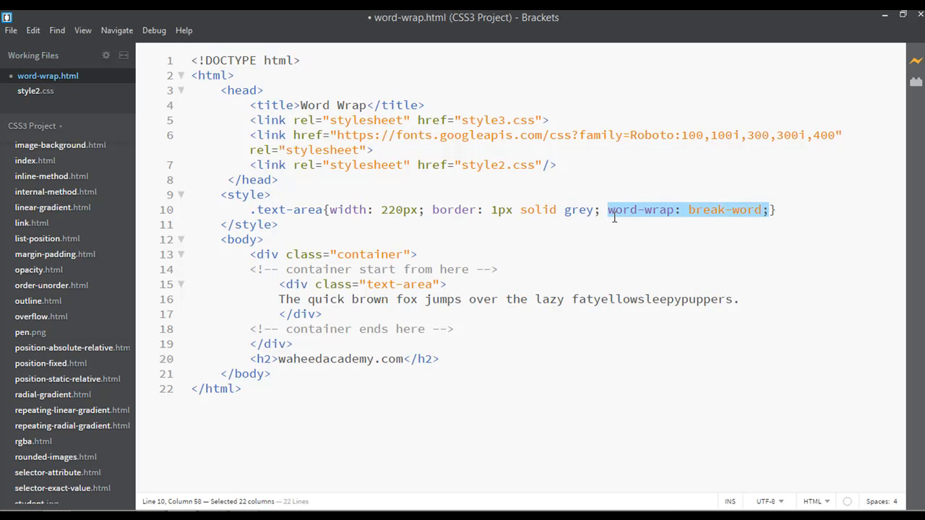
key(Delete)
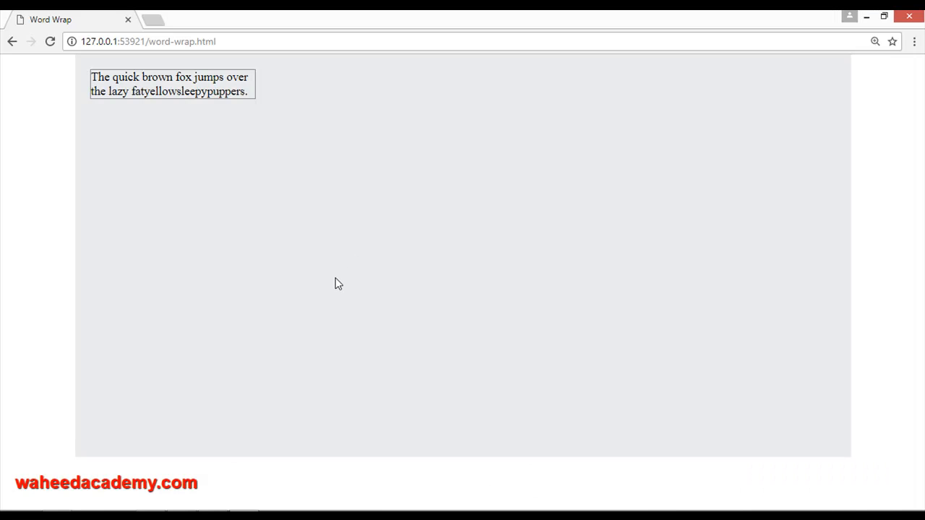
mouse_move(218, 347)
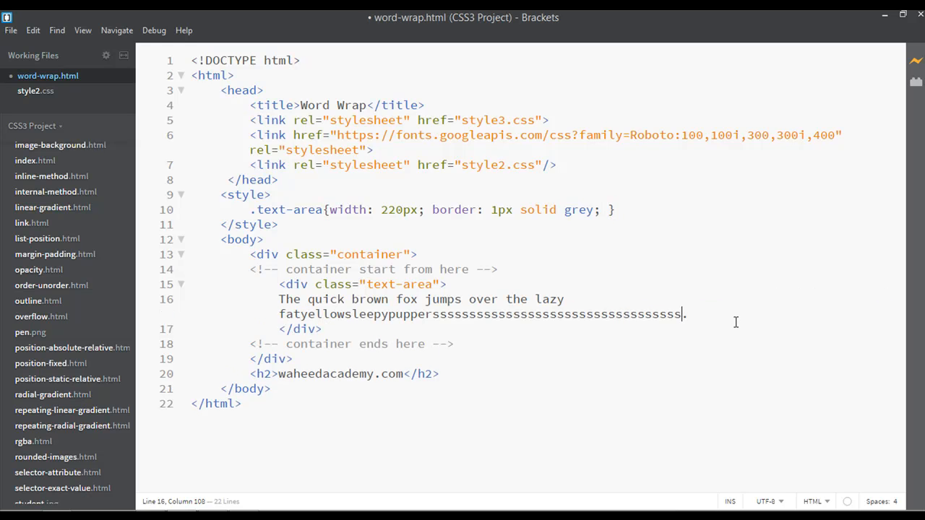
Append extra s letters to fatyellowsleepypuppers so it spills past the 220px box.
text(sssssssss)
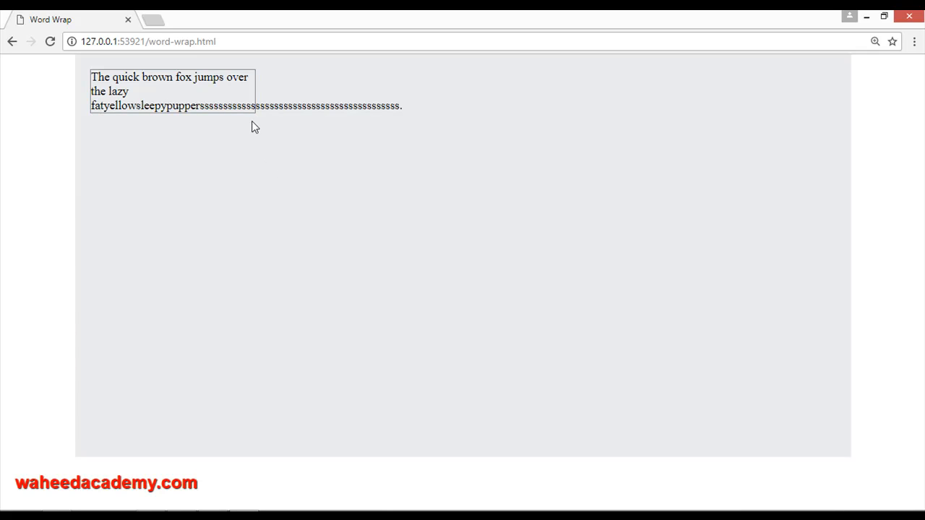
mouse_move(248, 57)
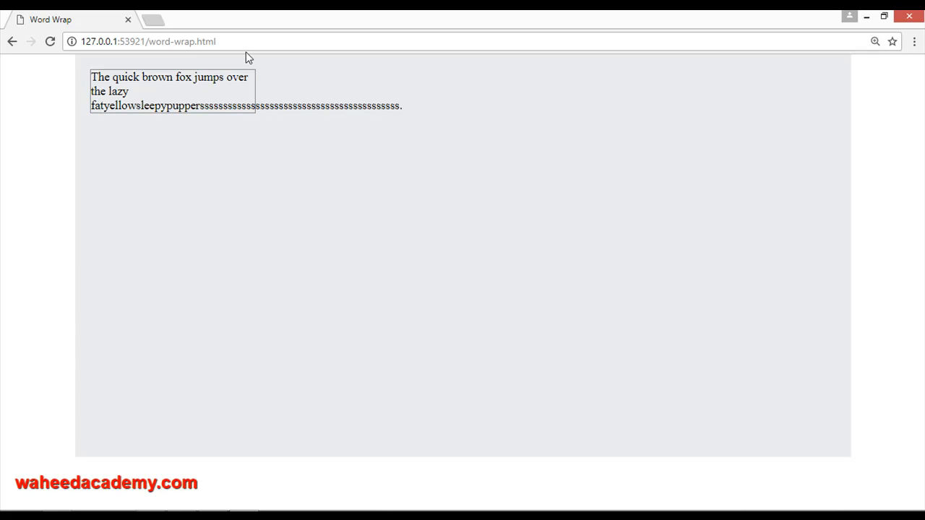
mouse_move(179, 506)
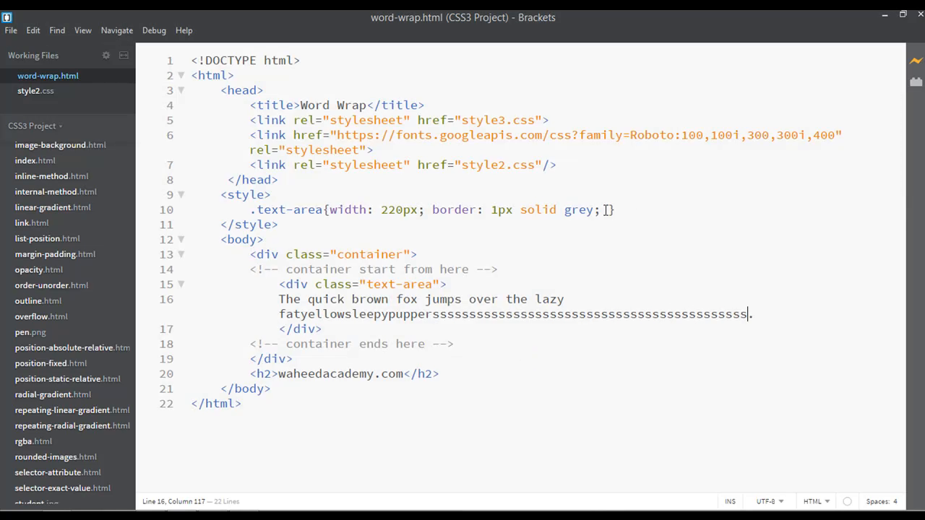
Write word-wrap: break-word; again, briefly try normal, then keep break-word and save.
text(word-wrap: break-word;)
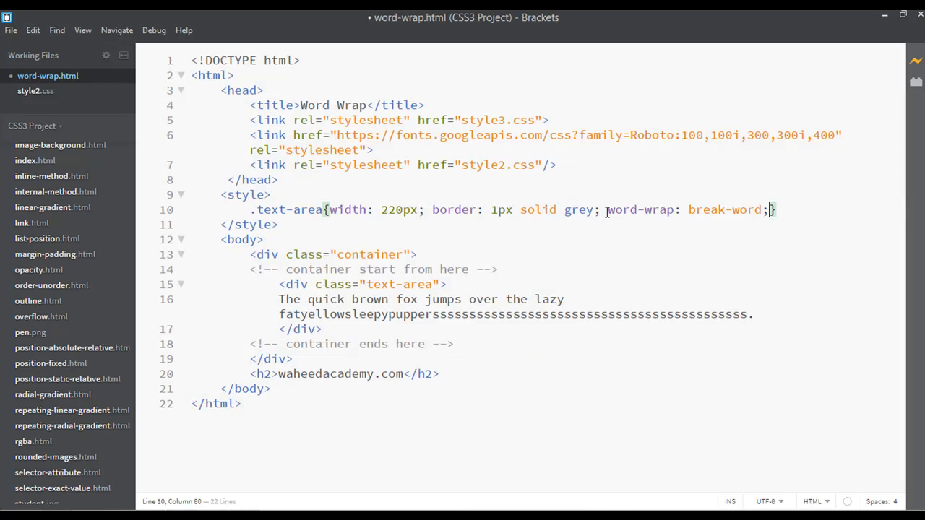
key(ctrl+s)
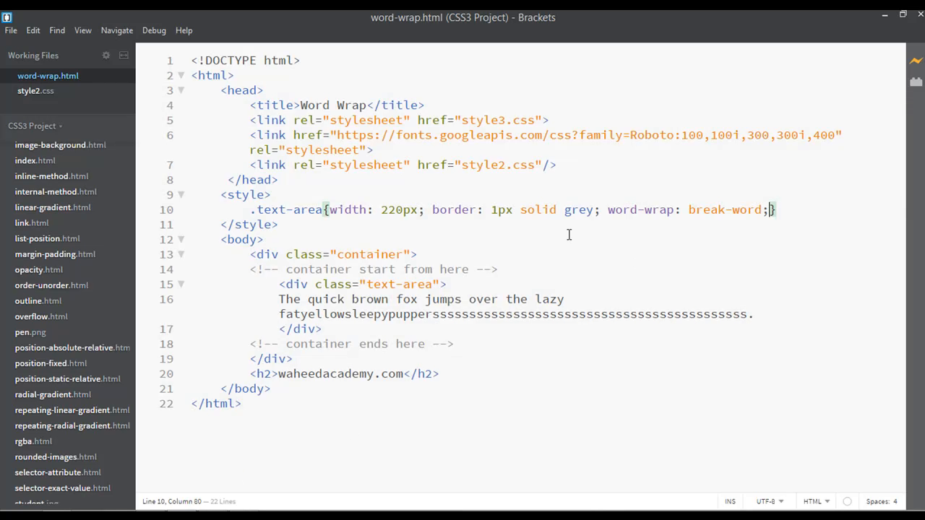
double_click(723, 209)
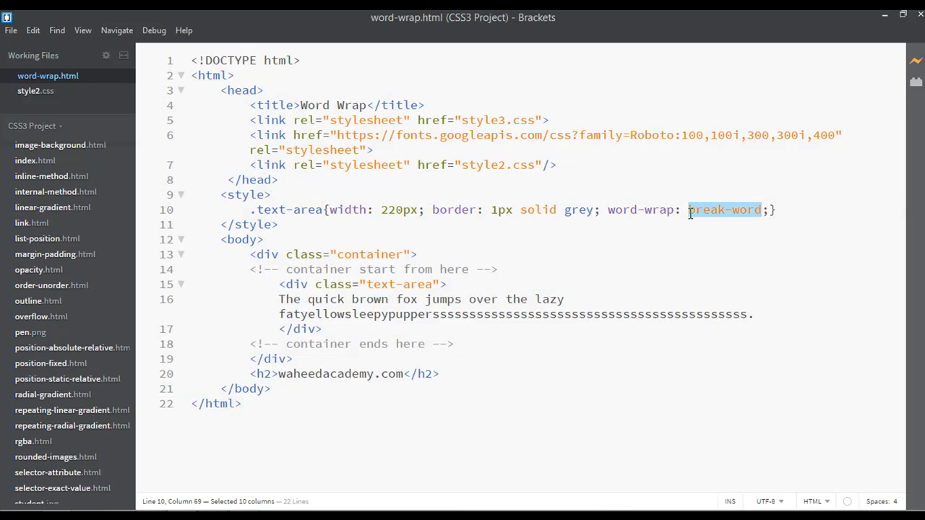
text(normal)
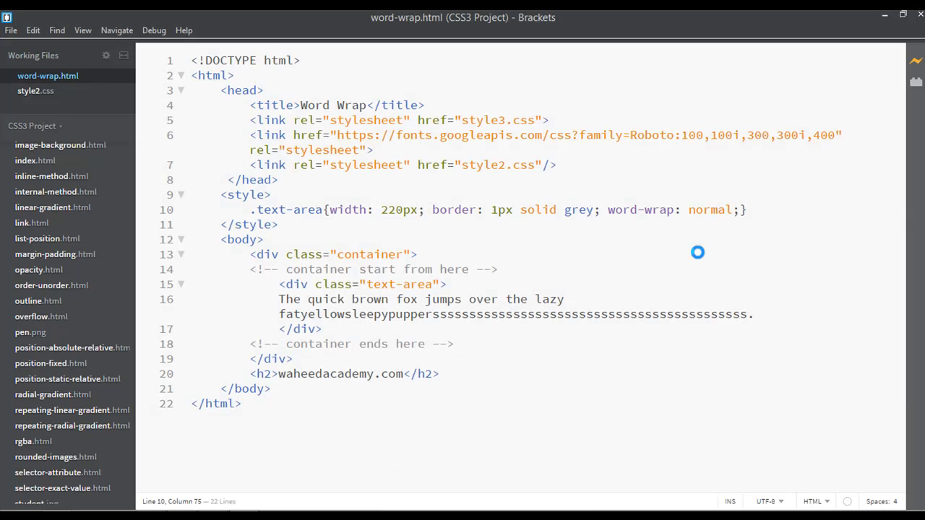
text(word)
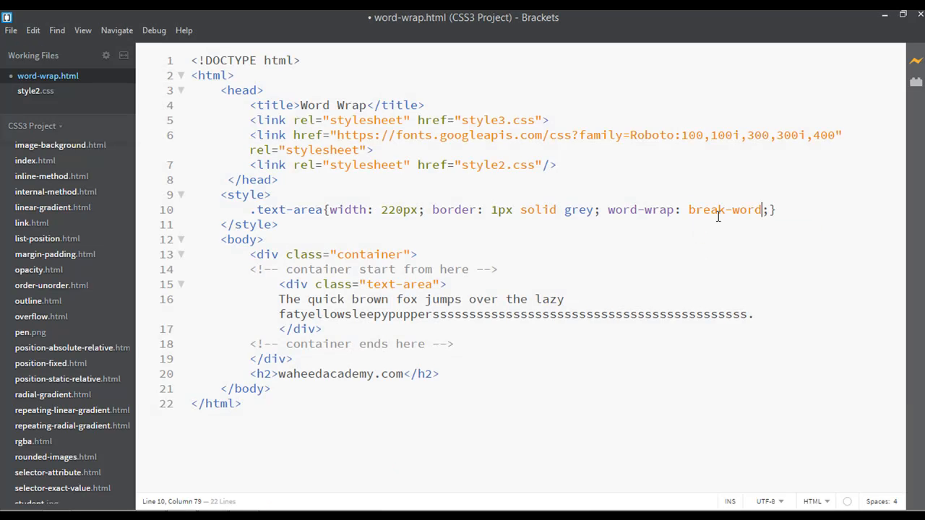
key(ctrl+s)
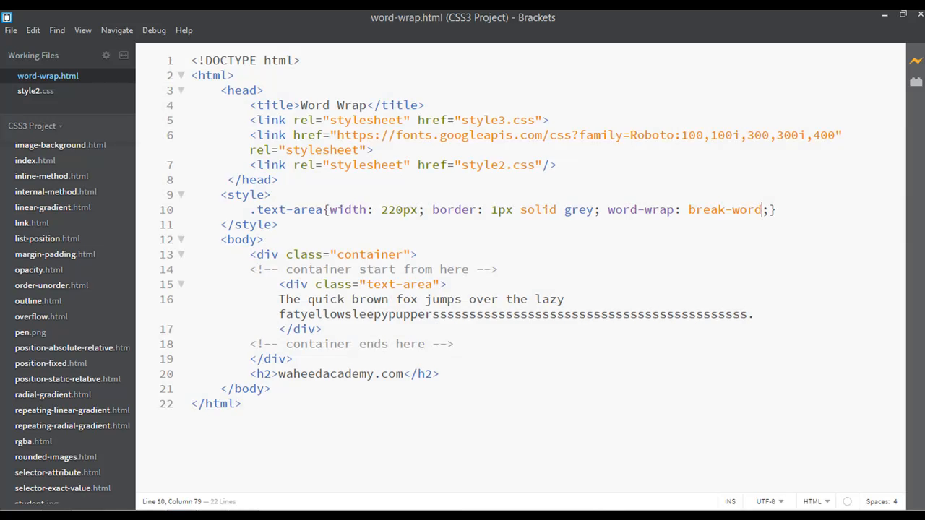
mouse_move(899, 57)
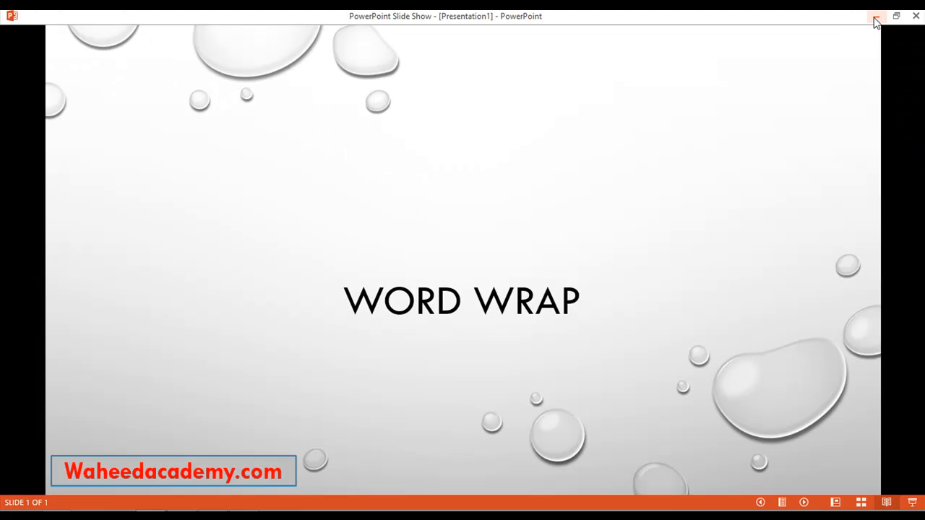
mouse_move(875, 17)
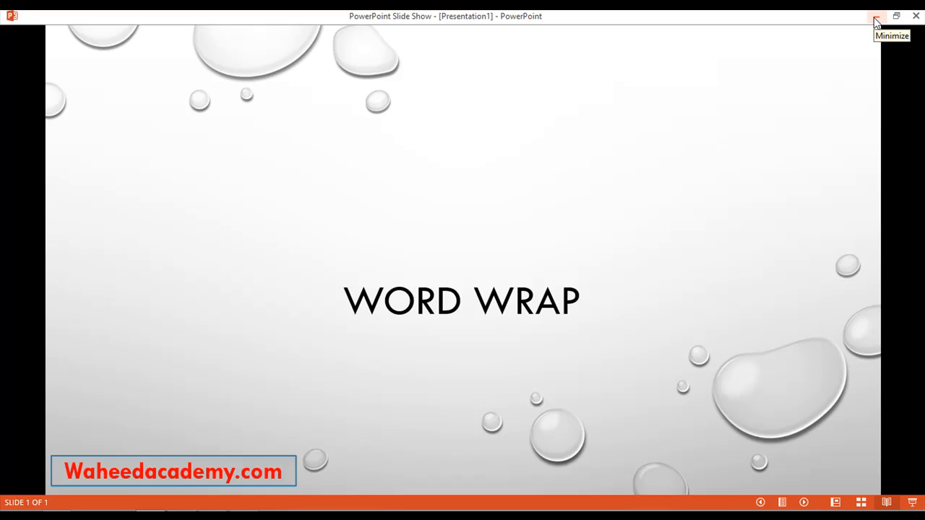
Minimize the PowerPoint Word Wrap slide show to reveal the desktop.
click(875, 16)
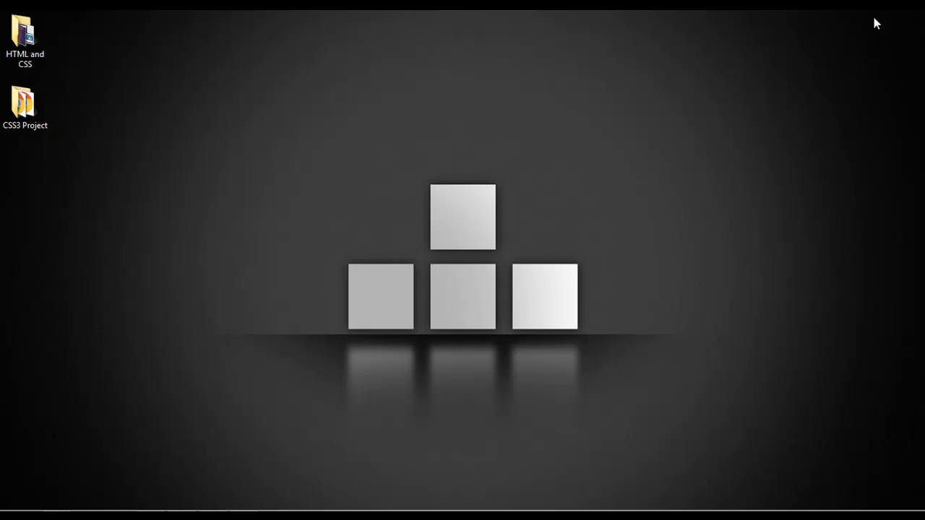
mouse_move(531, 326)
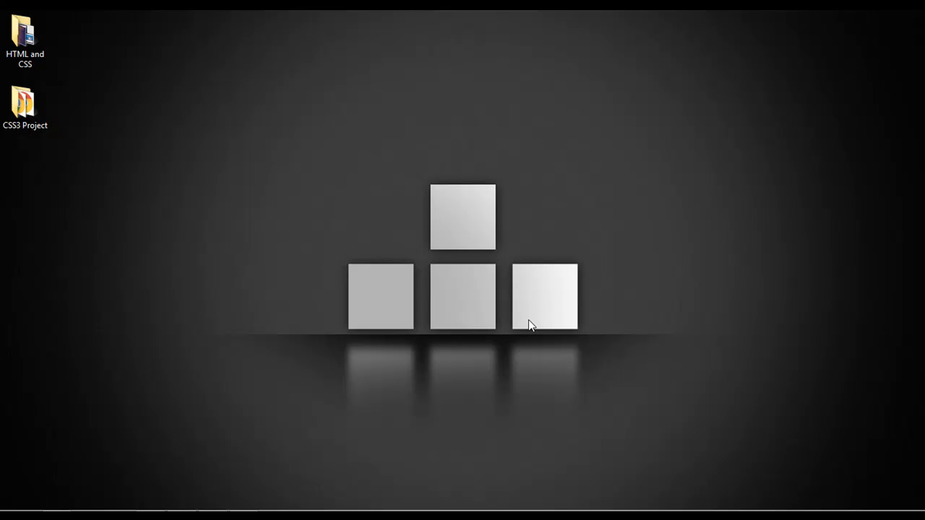
mouse_move(462, 345)
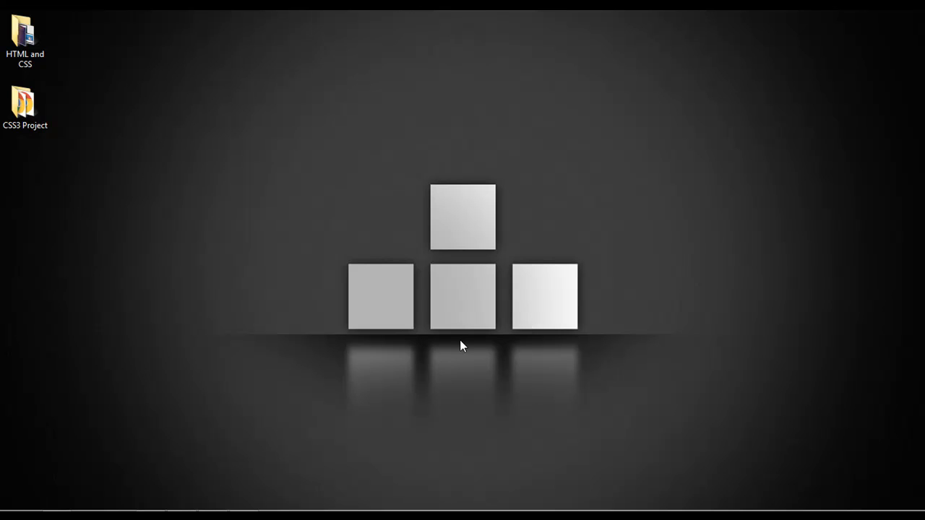